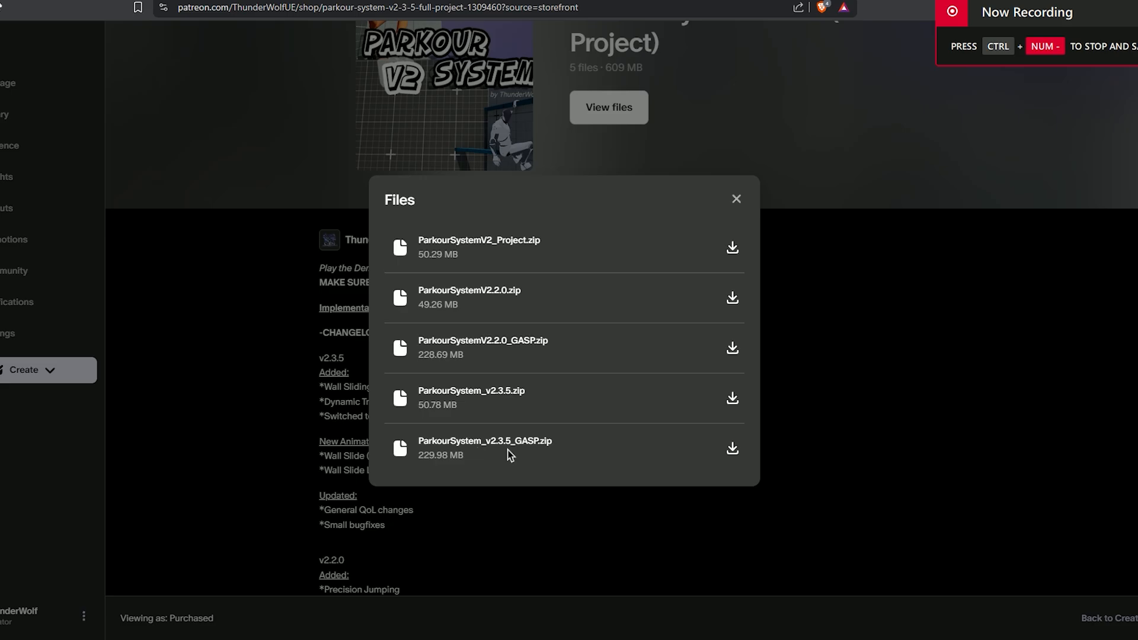
Download ParkourSystem_v2.3.5_GASP.zip and view its GameAnimationSample folder and controls text file in WinRAR.
left_click(731, 448)
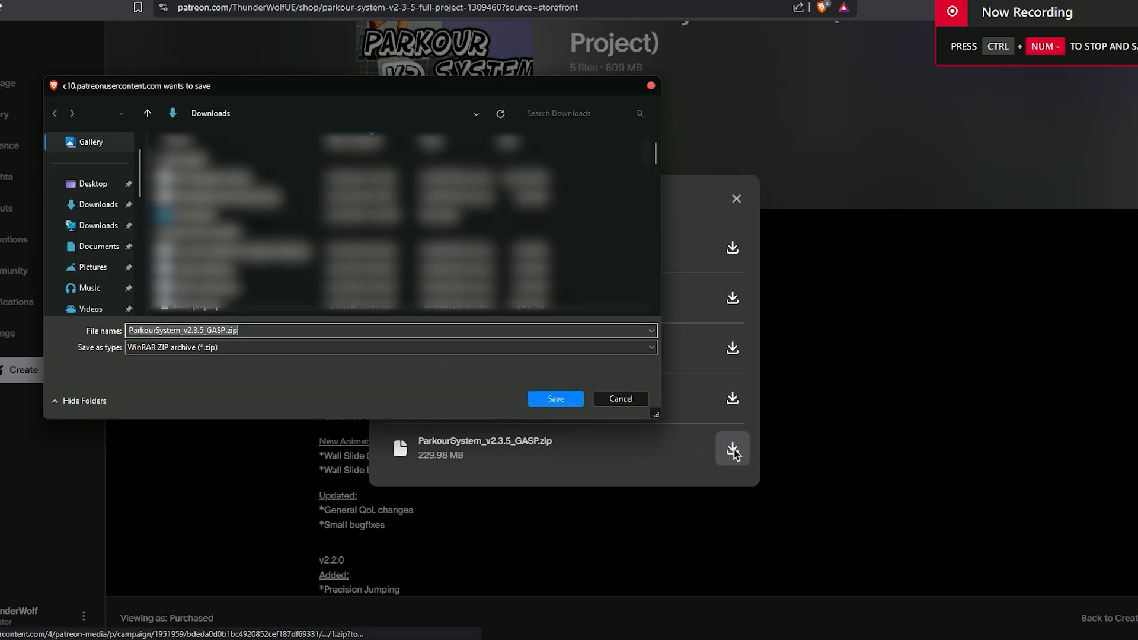
left_click(555, 398)
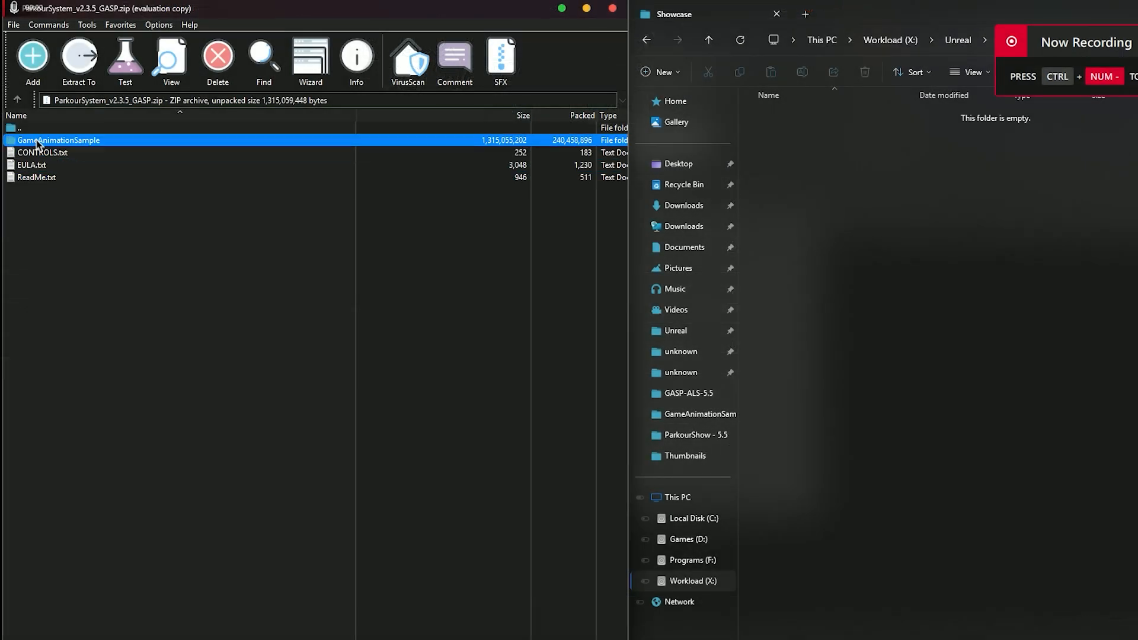
left_click(44, 153)
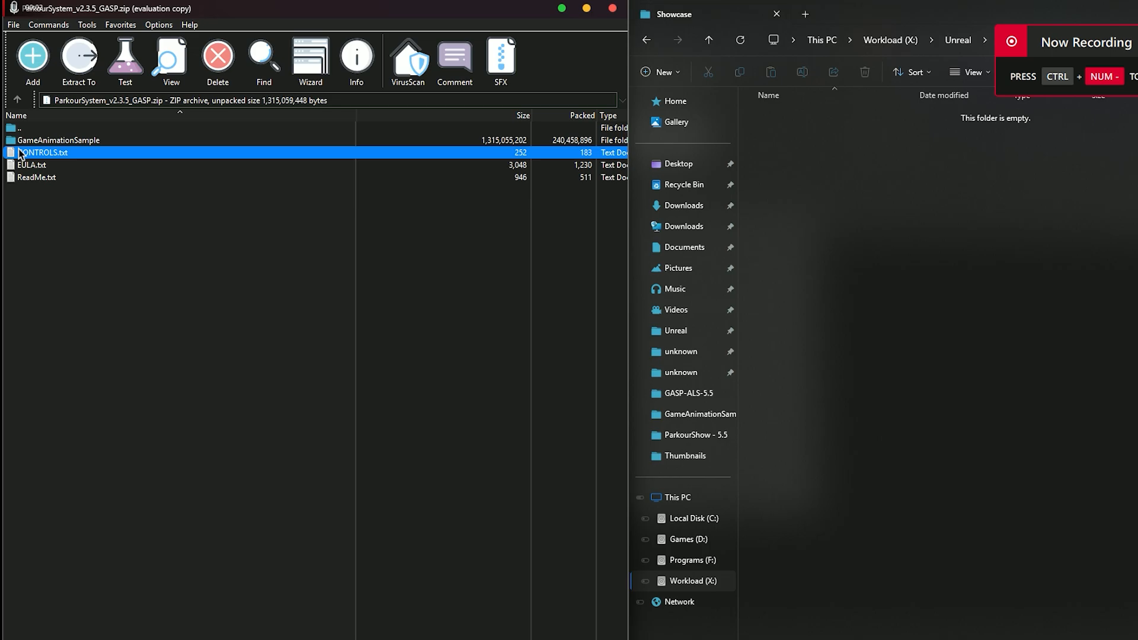
left_click(79, 60)
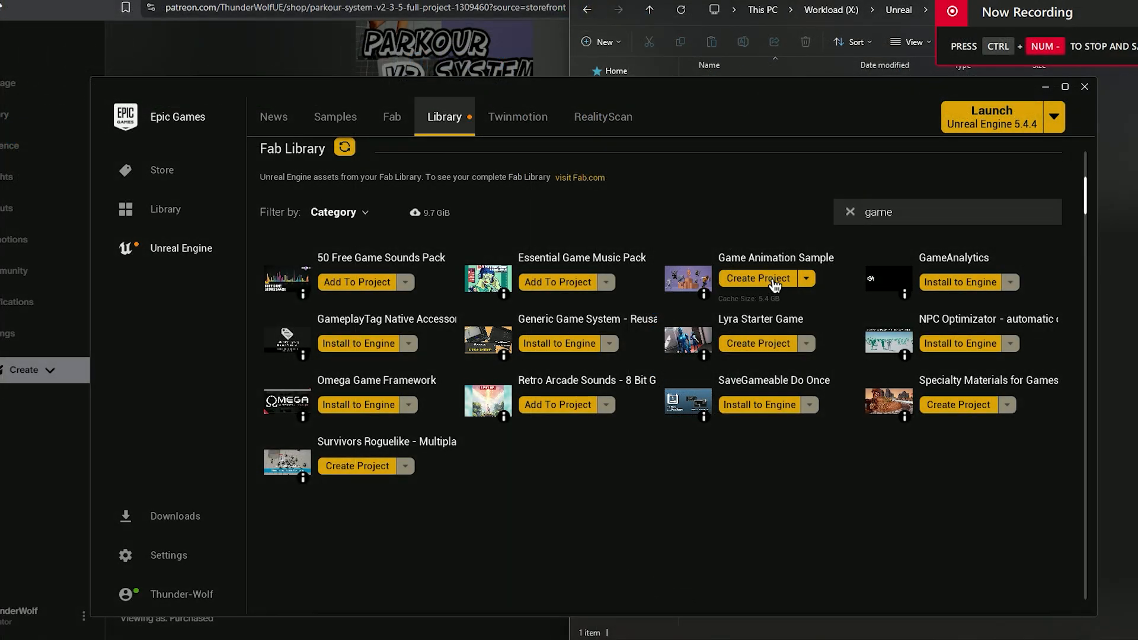
mouse_move(761, 282)
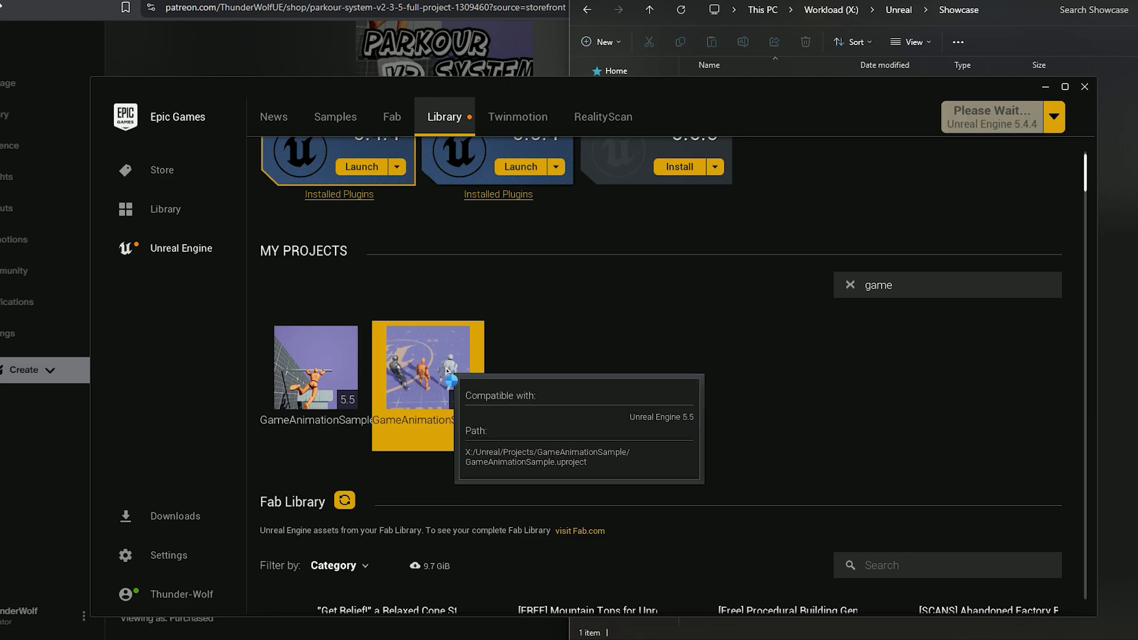
Launch the GameAnimationSample 5.5 project from My Projects into the Unreal Editor.
double_click(428, 366)
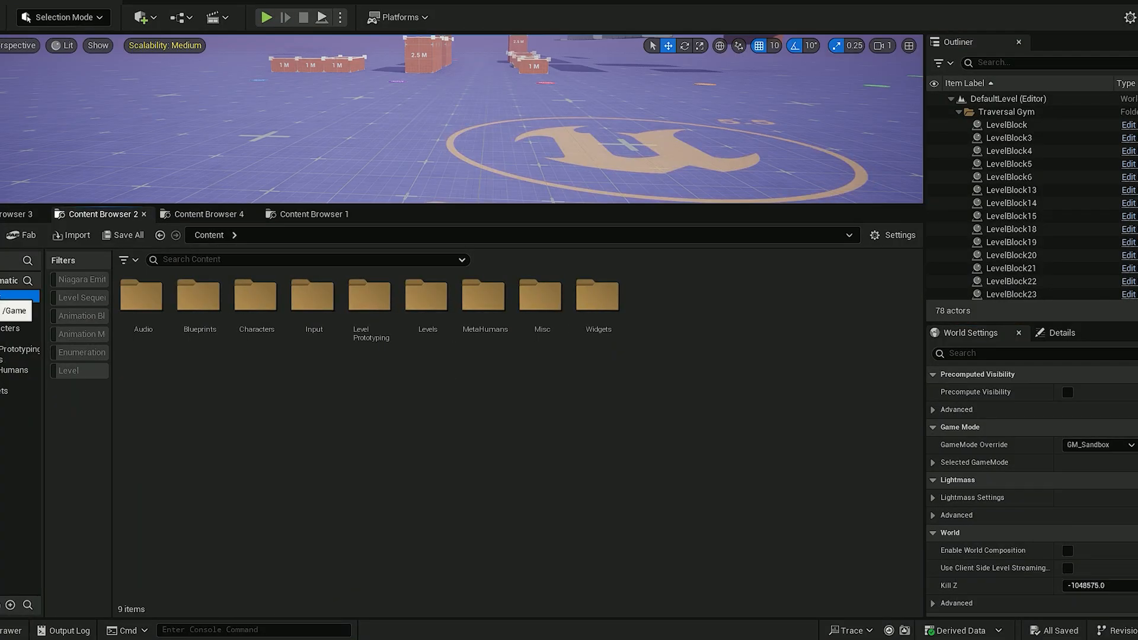
Browse into Content/Blueprints where the sandbox character blueprints and RetargetedCharacters folder sit.
double_click(199, 295)
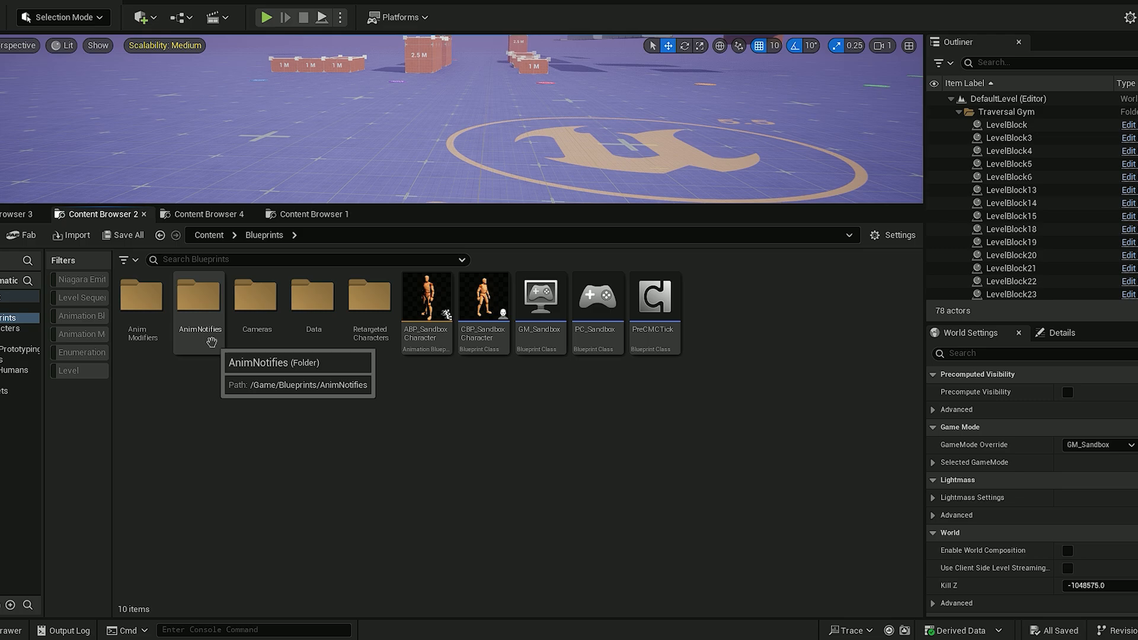
left_click(369, 295)
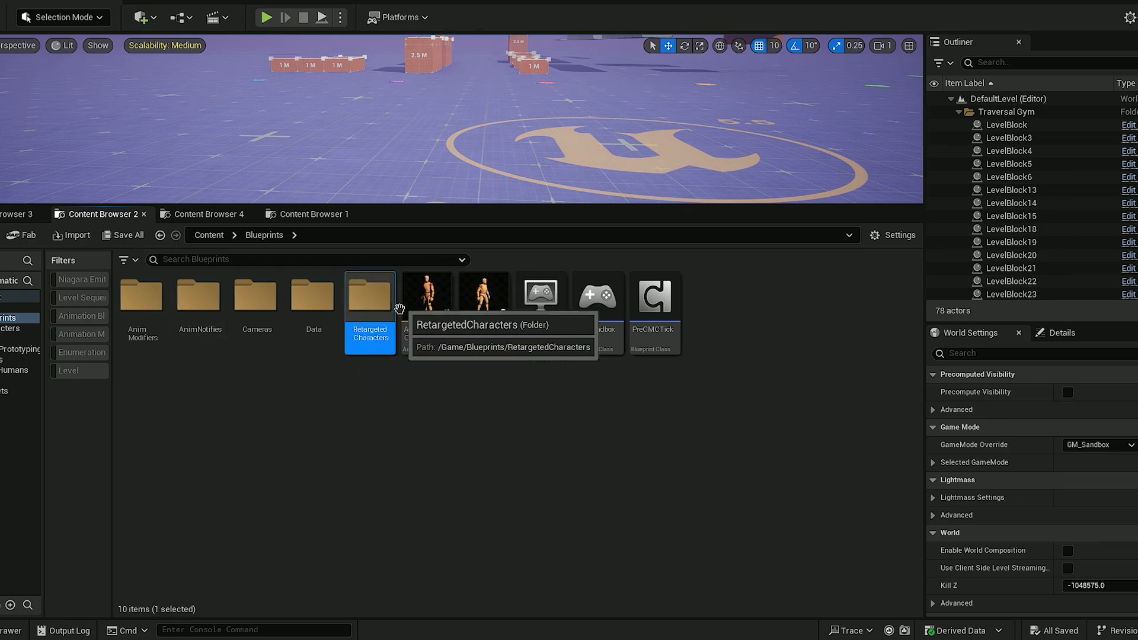
left_click(312, 296)
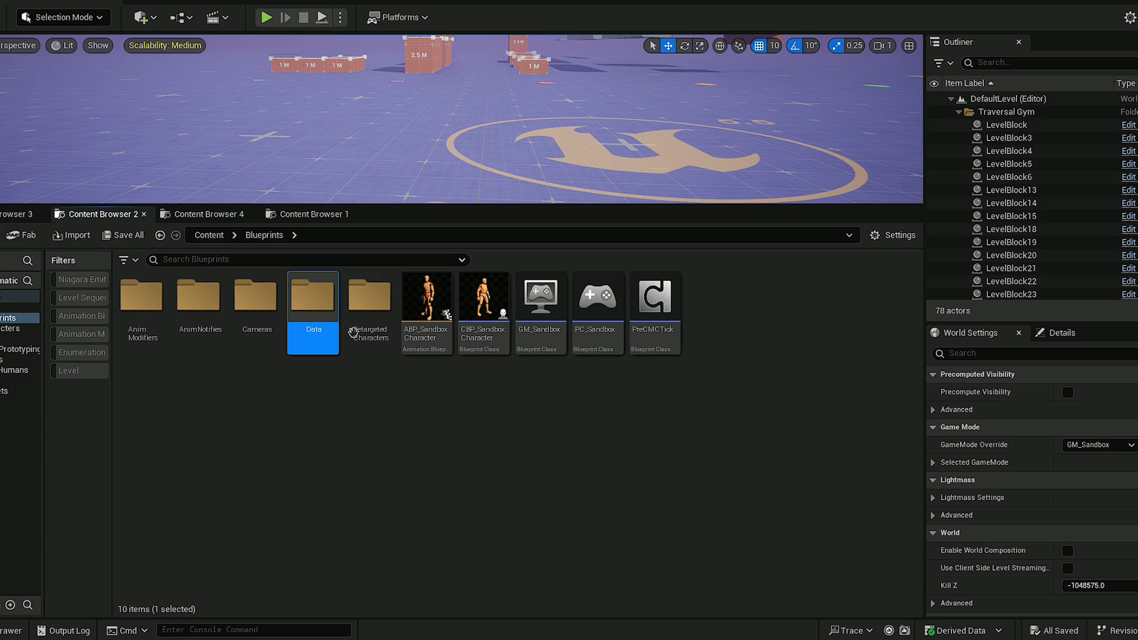
double_click(369, 294)
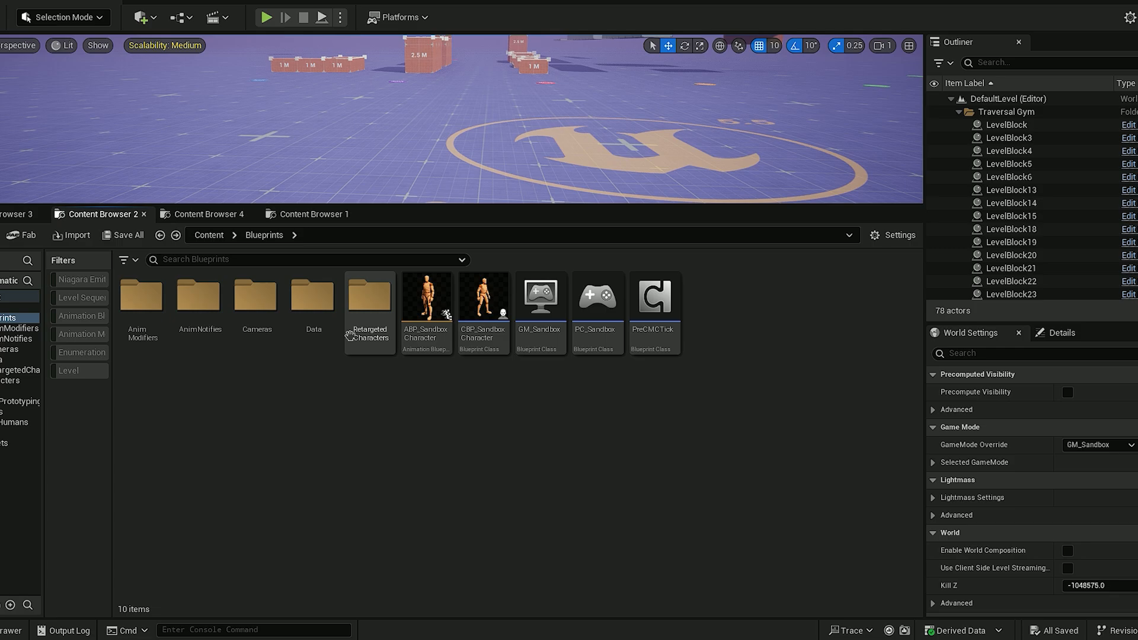
Start a Migrate of the RetargetedCharacters folder and review the asset report of blueprints and Echo materials.
right_click(370, 305)
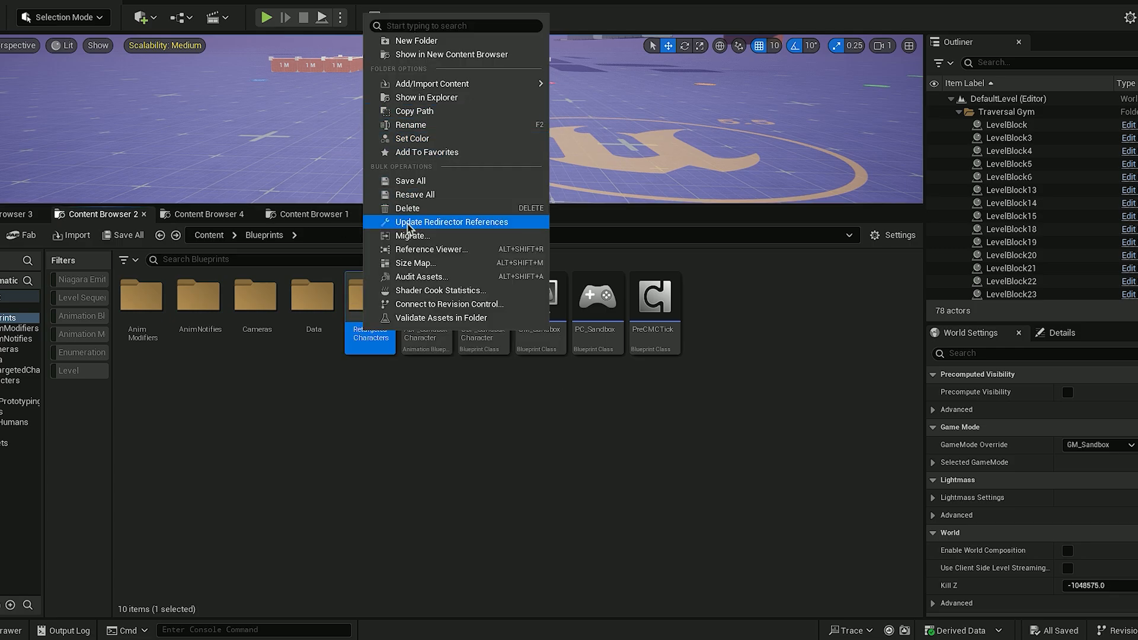
left_click(412, 234)
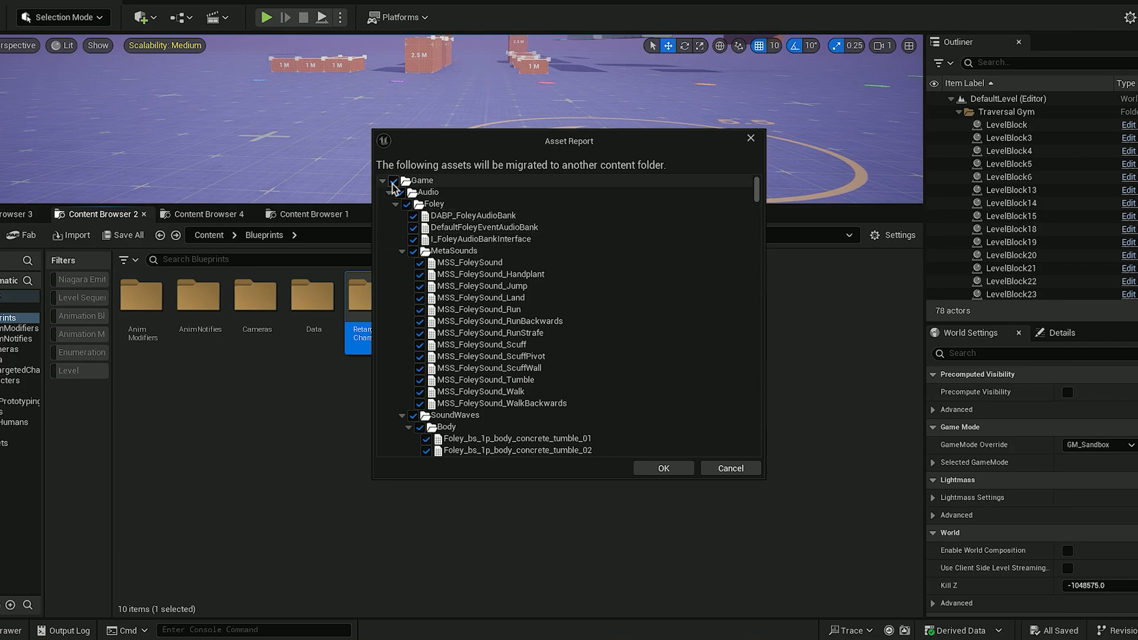
left_click(394, 181)
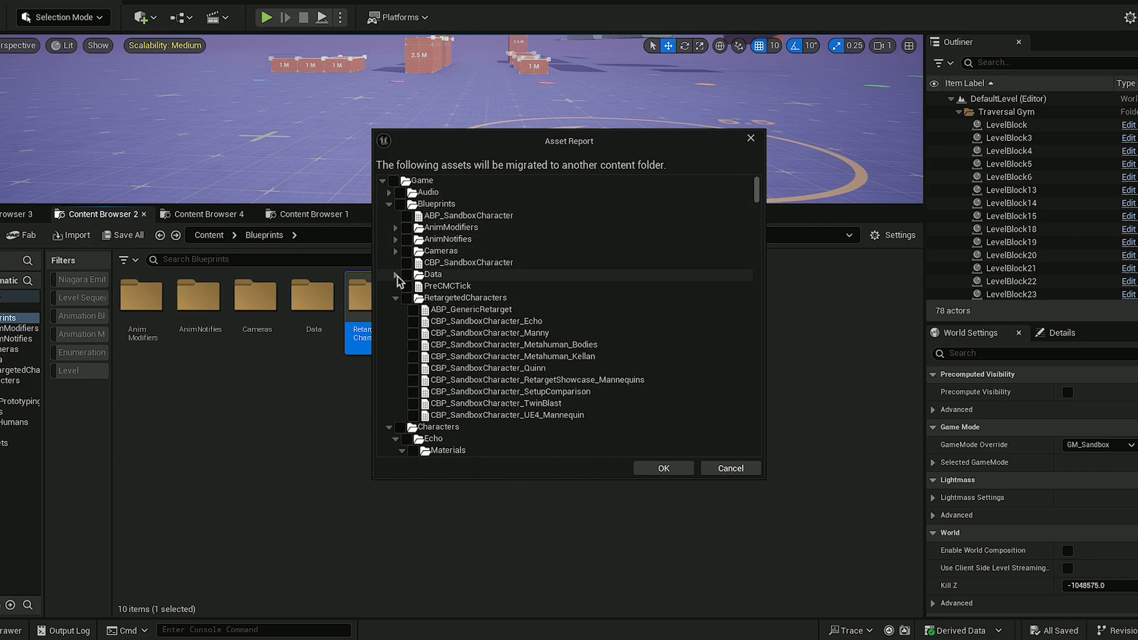
left_click(412, 297)
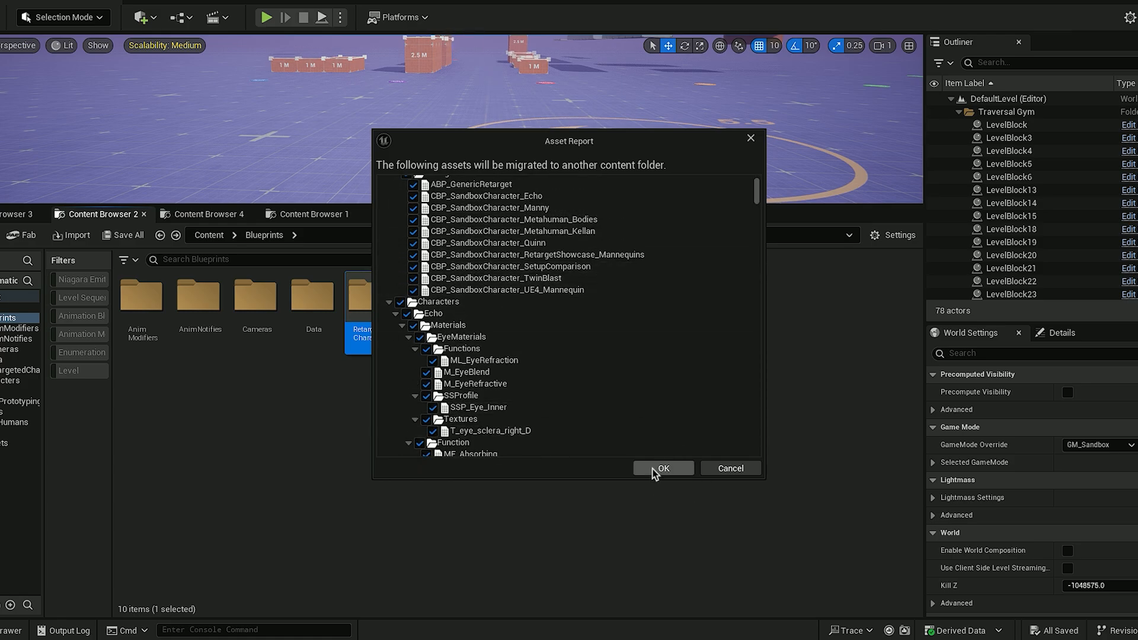
Target the migration at Showcase/GameAnimationSample/Content as the destination folder.
left_click(661, 466)
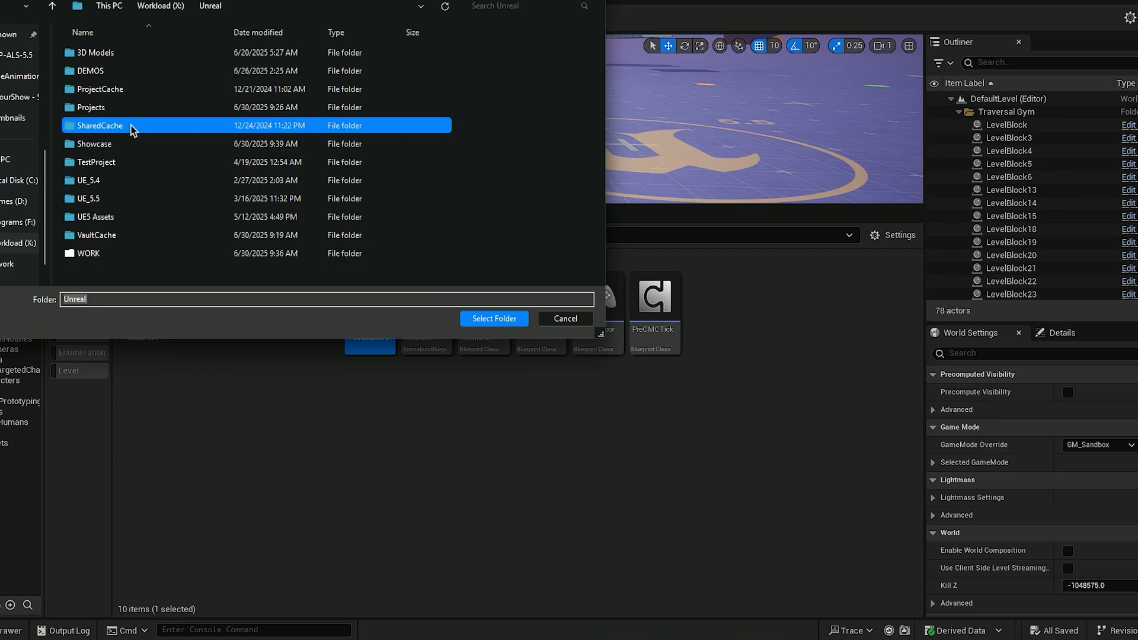
double_click(92, 143)
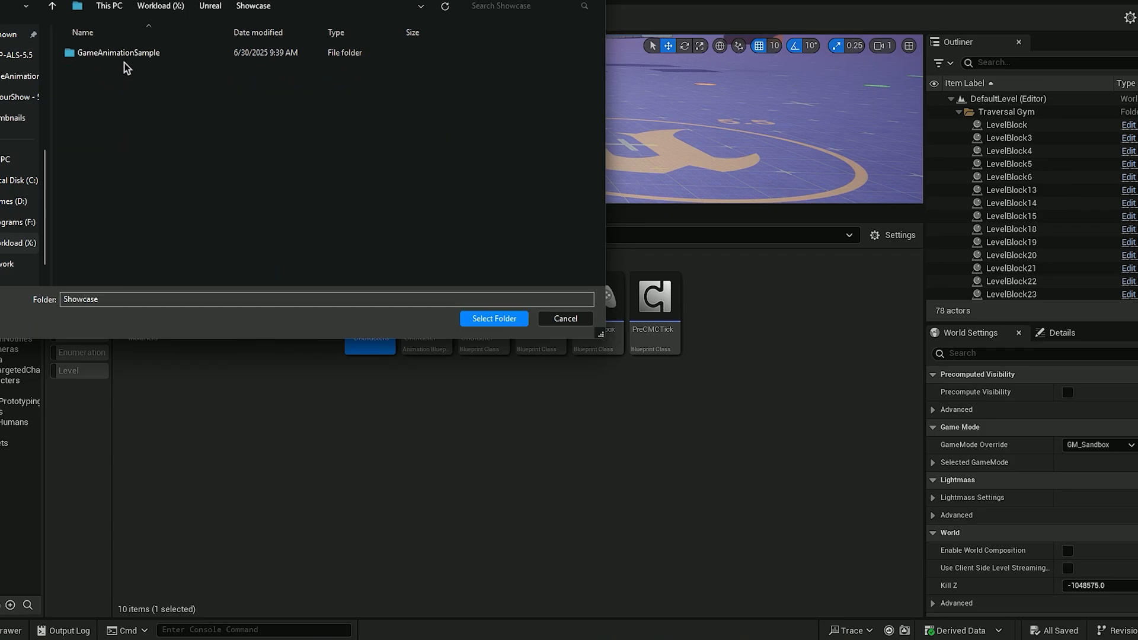
double_click(117, 52)
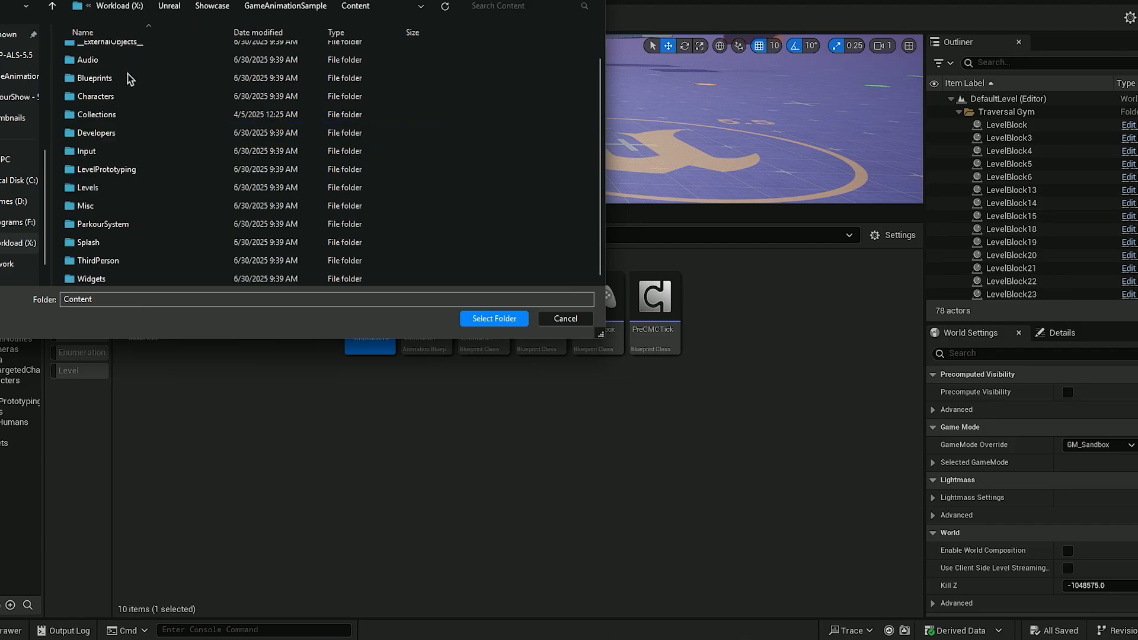
left_click(492, 318)
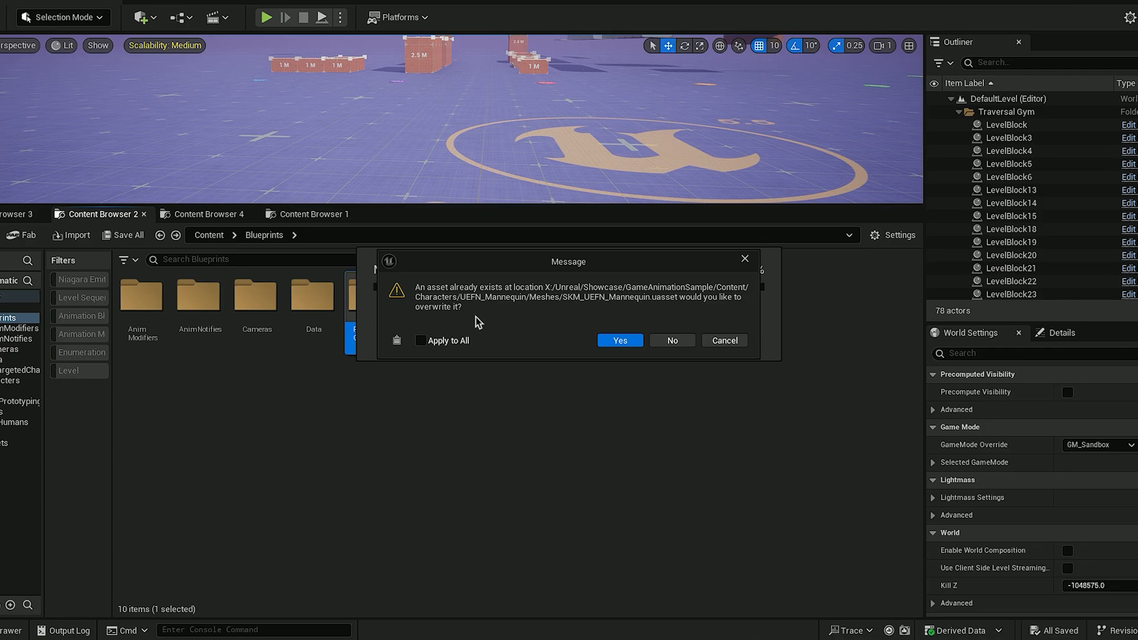
mouse_move(420, 345)
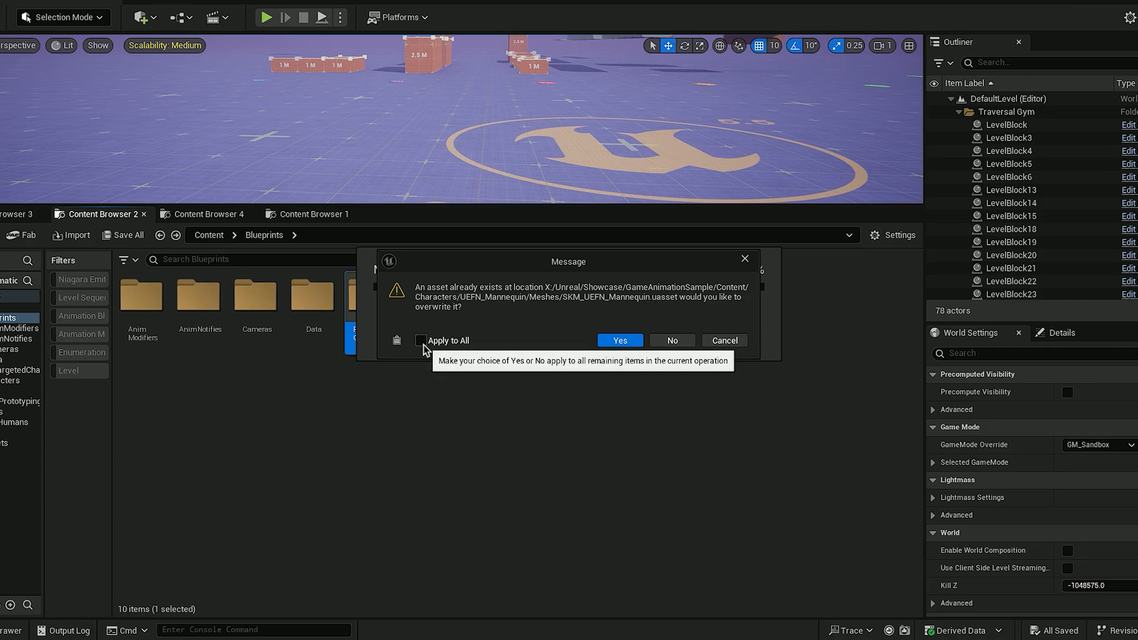
Answer No for all conflicts so existing assets are skipped and RetargetedCharacters lands in the parkour project.
left_click(422, 340)
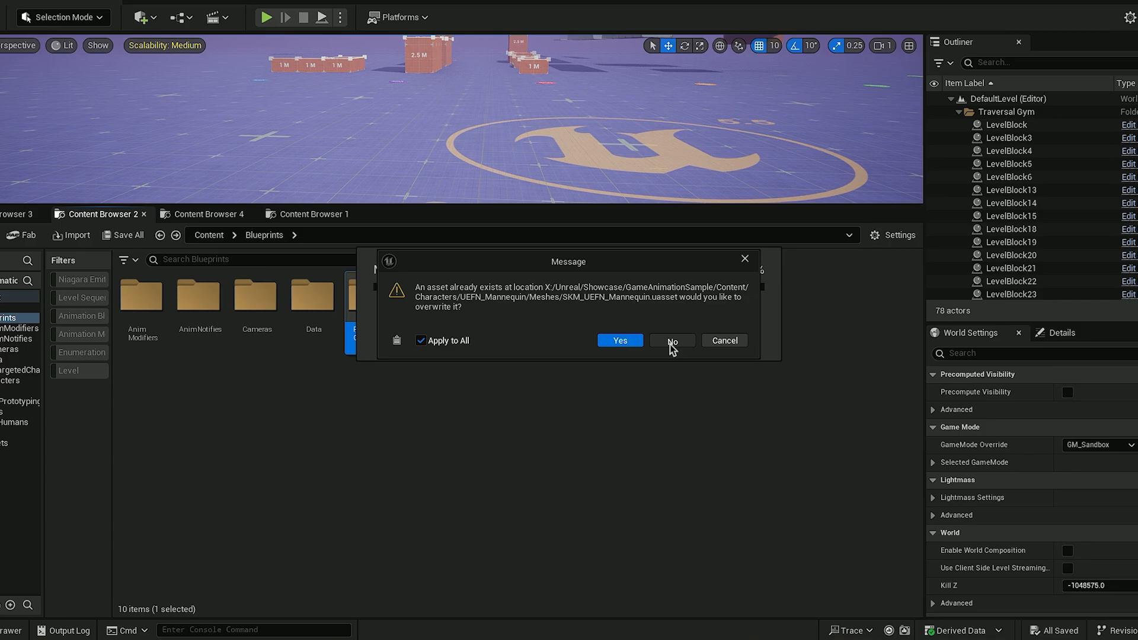
left_click(619, 340)
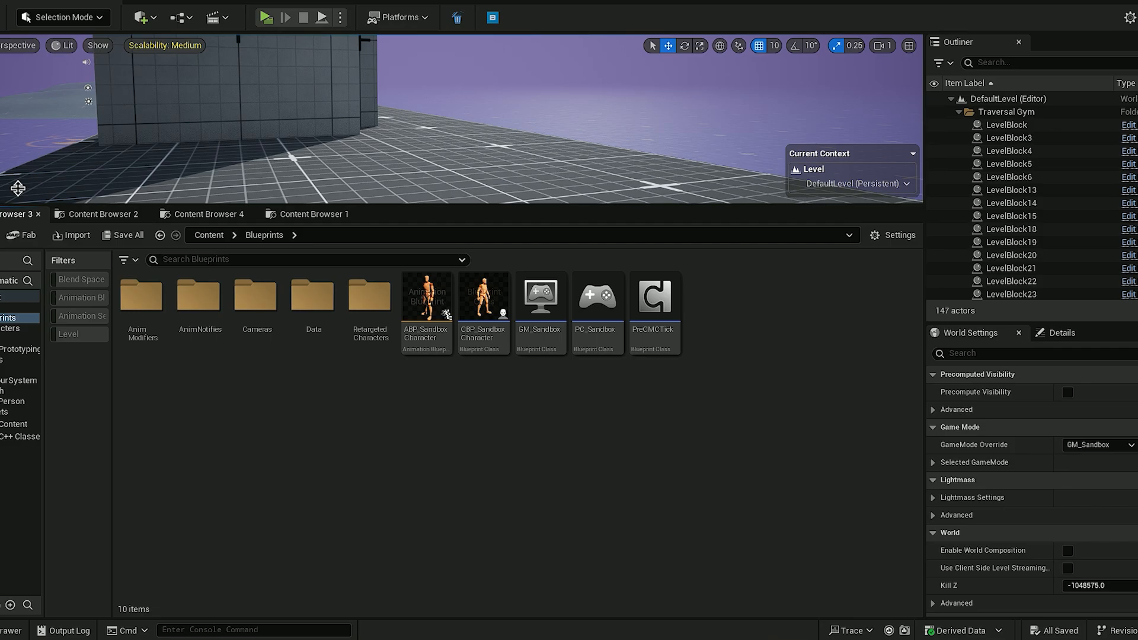
In the parkour project browse to Blueprints/RetargetedCharacters and select a CBP_SandboxCharacter blueprint.
left_click(209, 235)
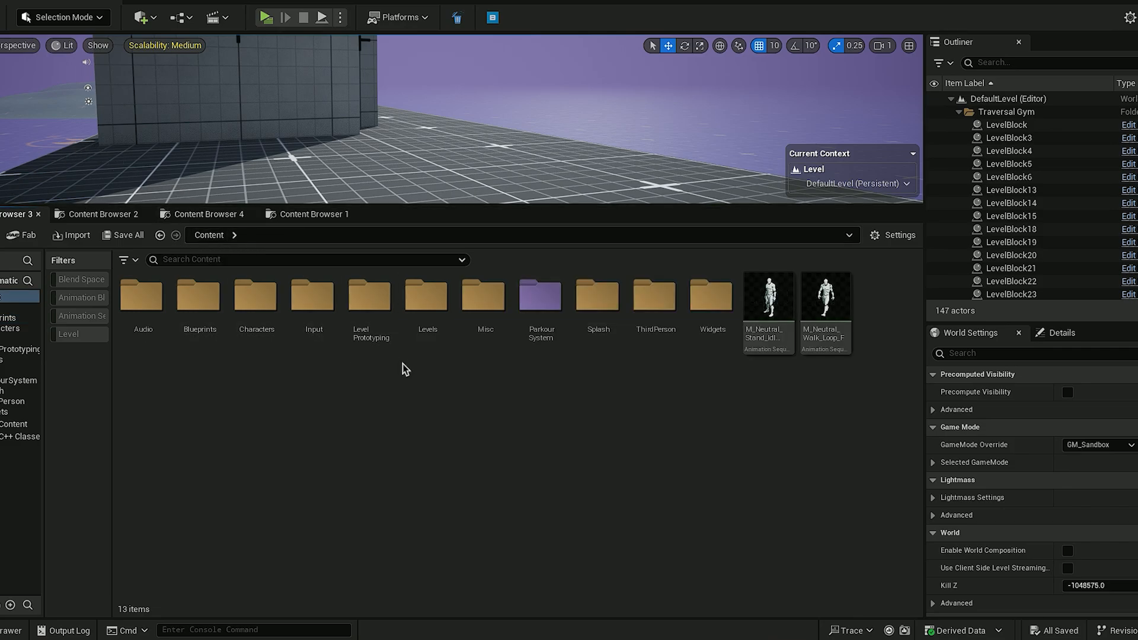
double_click(199, 295)
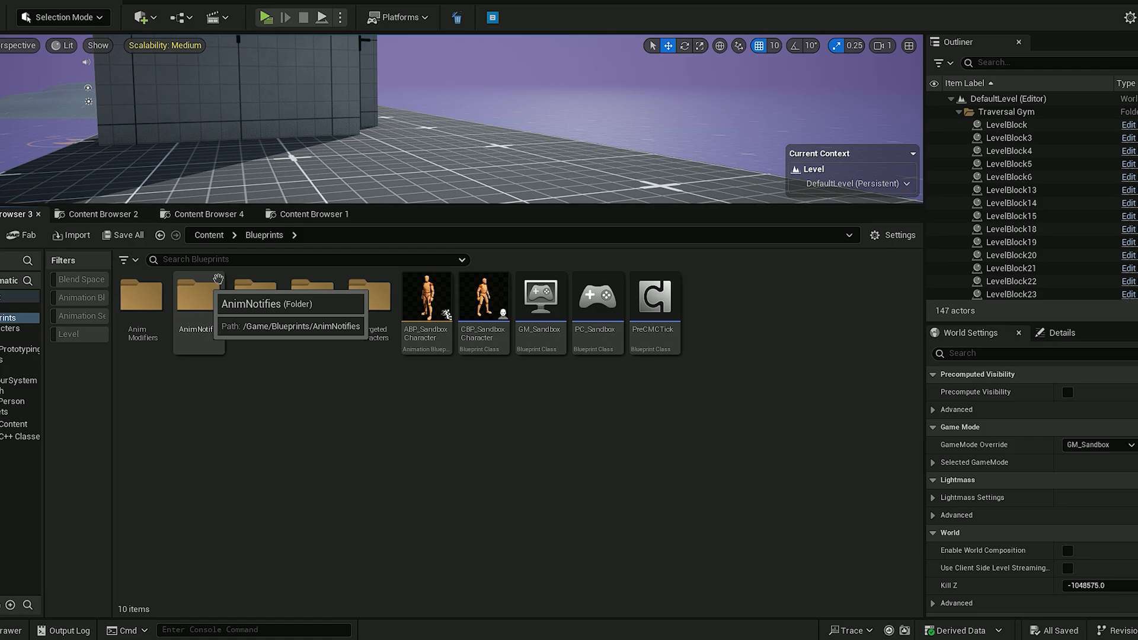
double_click(369, 297)
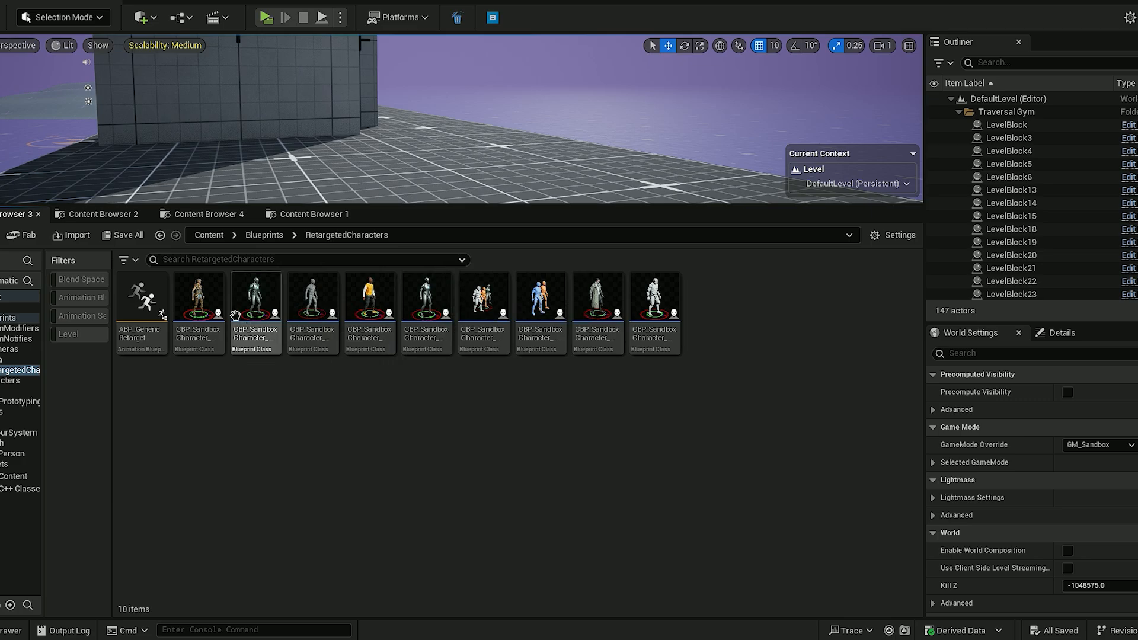
left_click(540, 297)
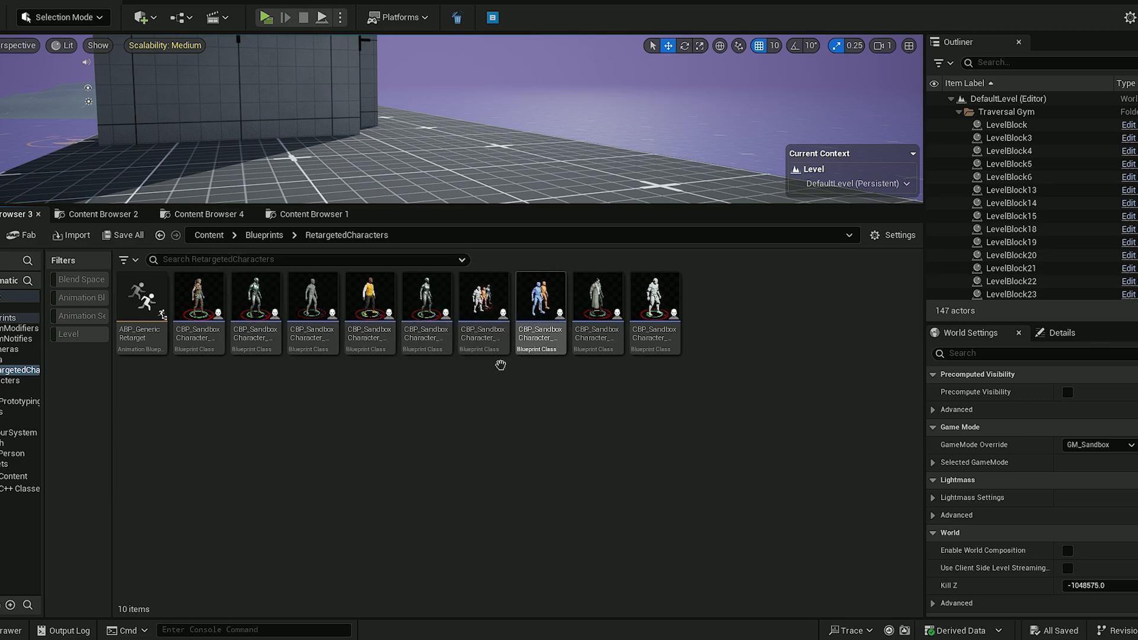
mouse_move(596, 299)
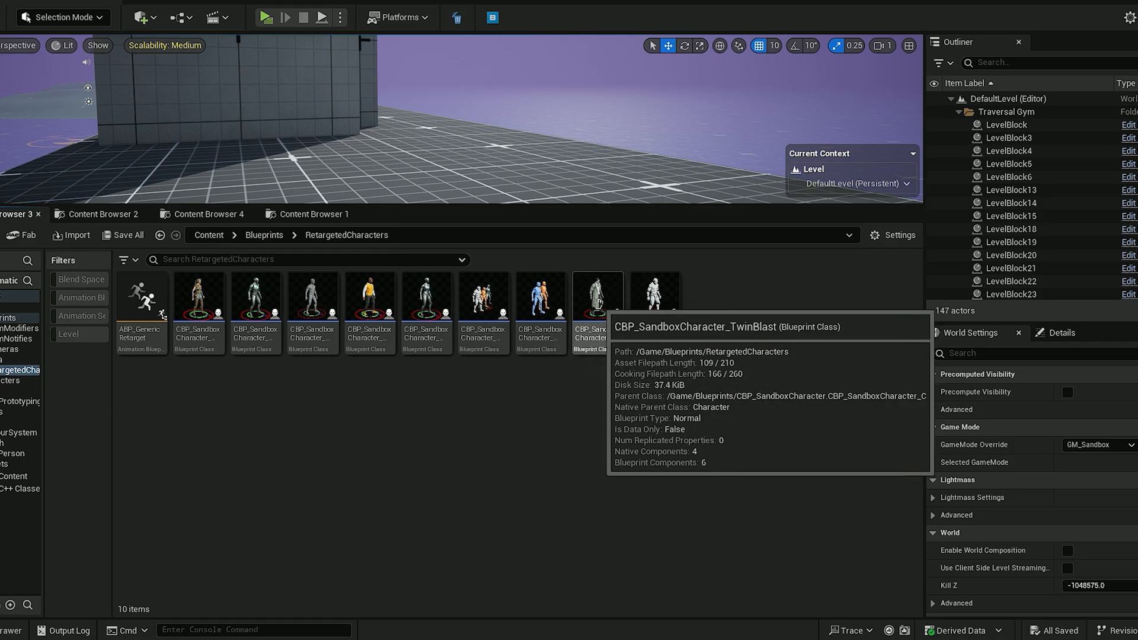
mouse_move(370, 297)
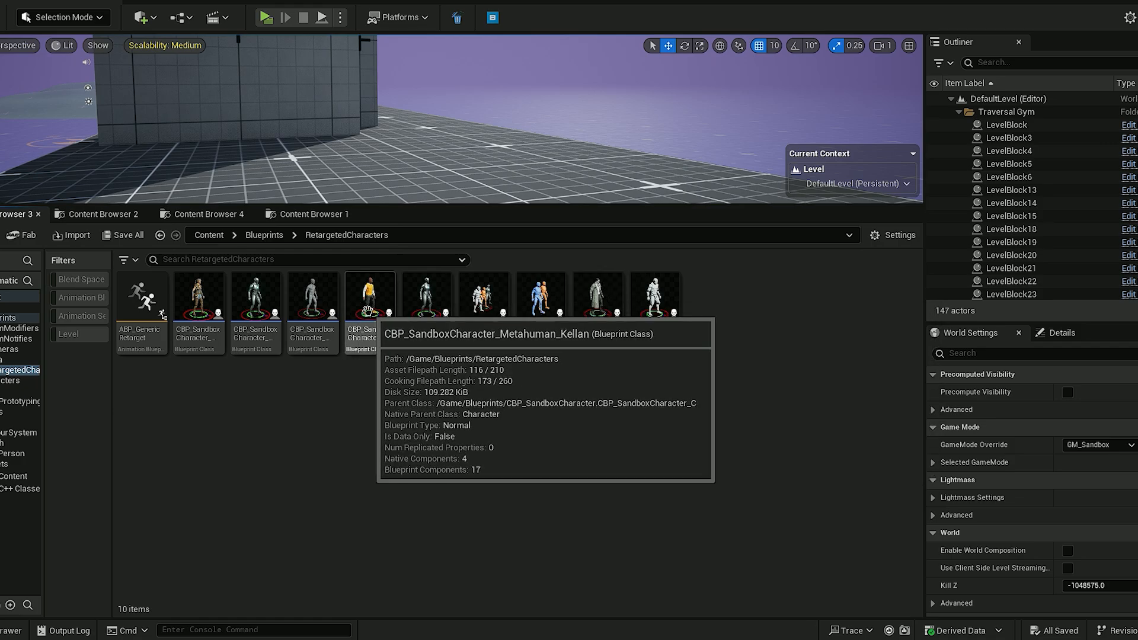
left_click(597, 296)
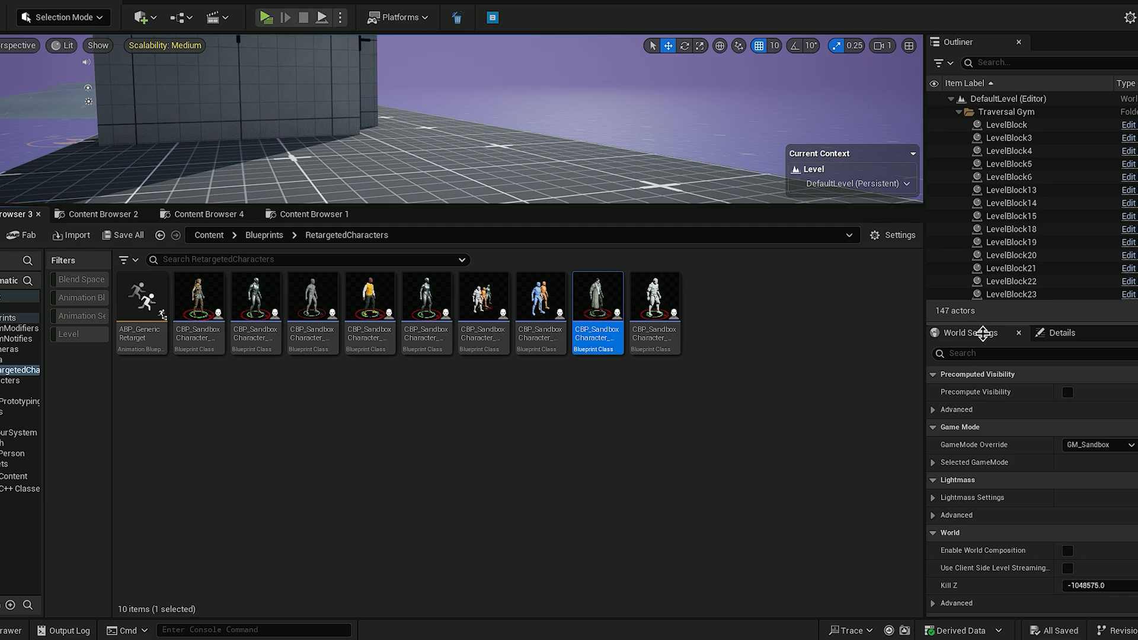
Set the GameMode's Default Pawn Class to the selected sandbox character and play the level as Echo.
left_click(933, 462)
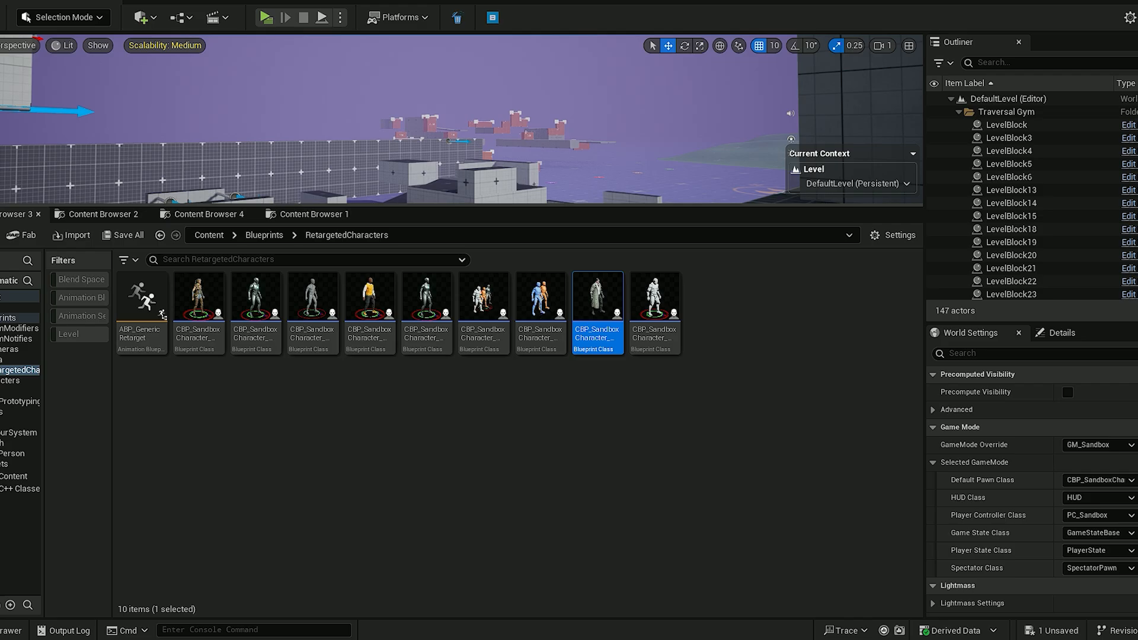
left_click(266, 15)
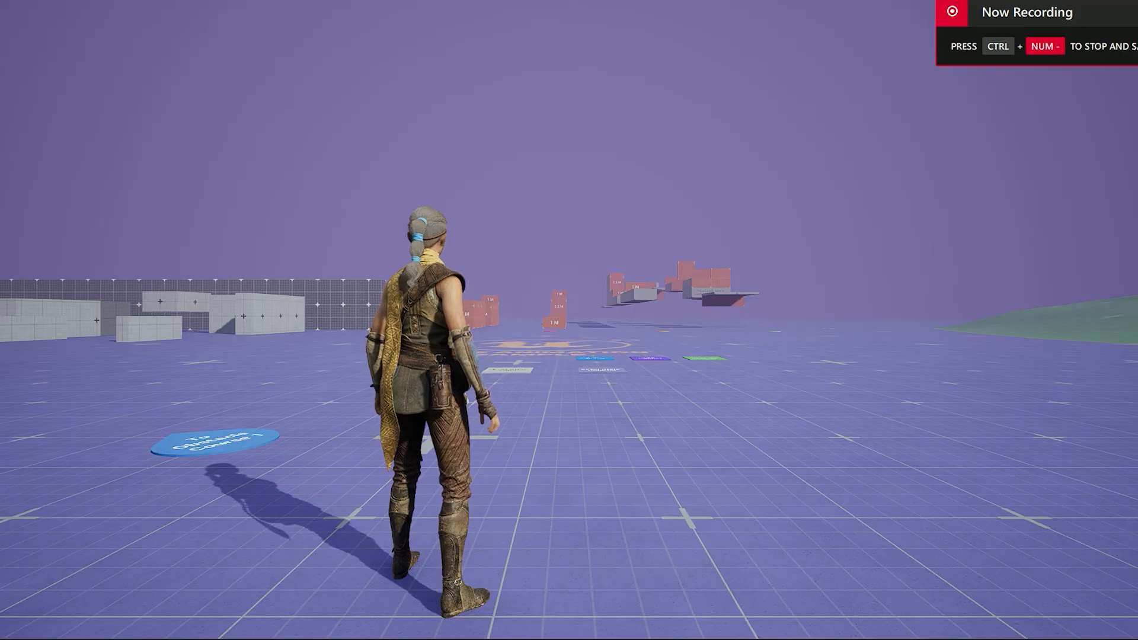